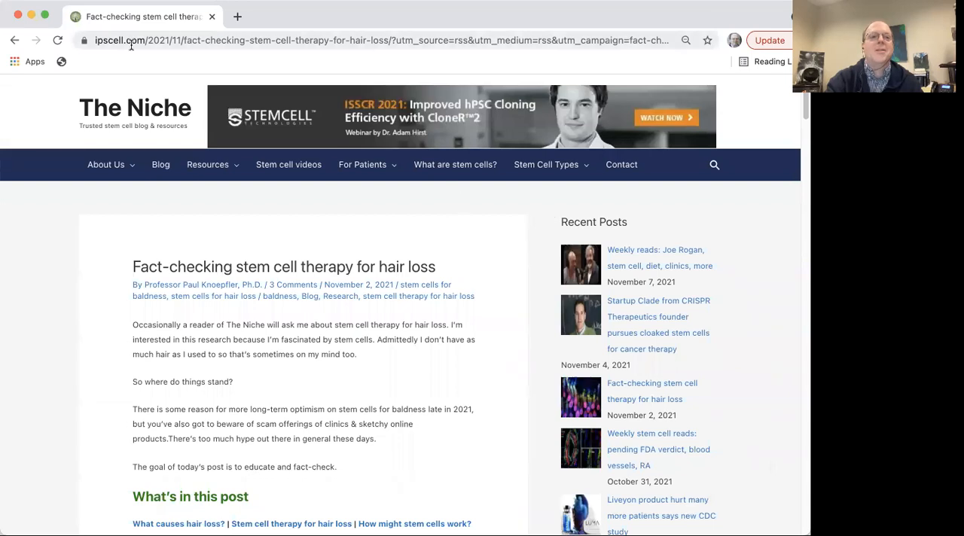
mouse_move(443, 314)
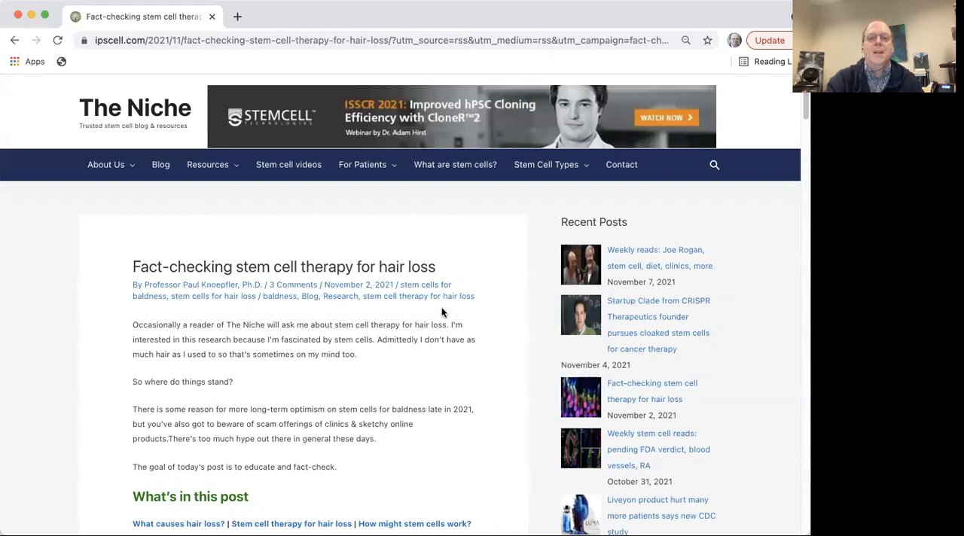
mouse_move(136, 108)
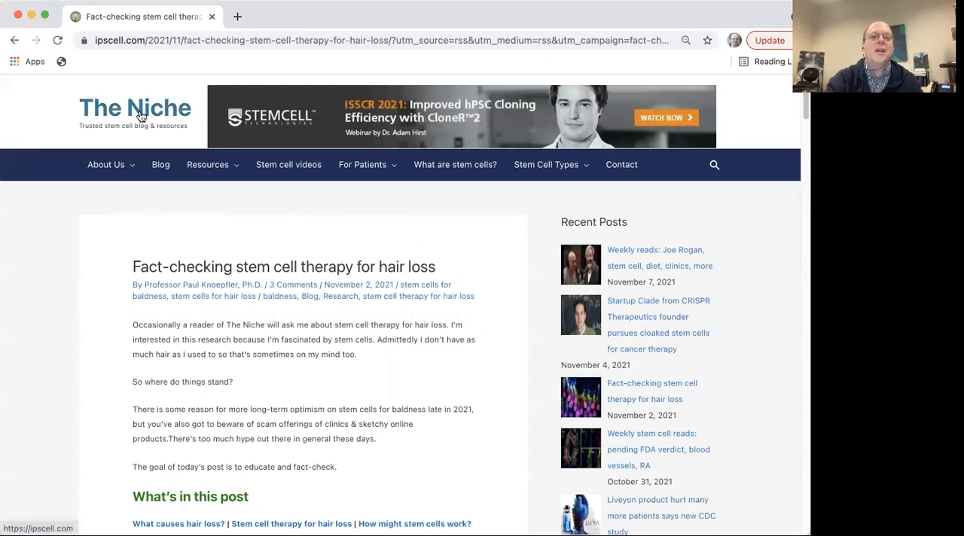
mouse_move(159, 164)
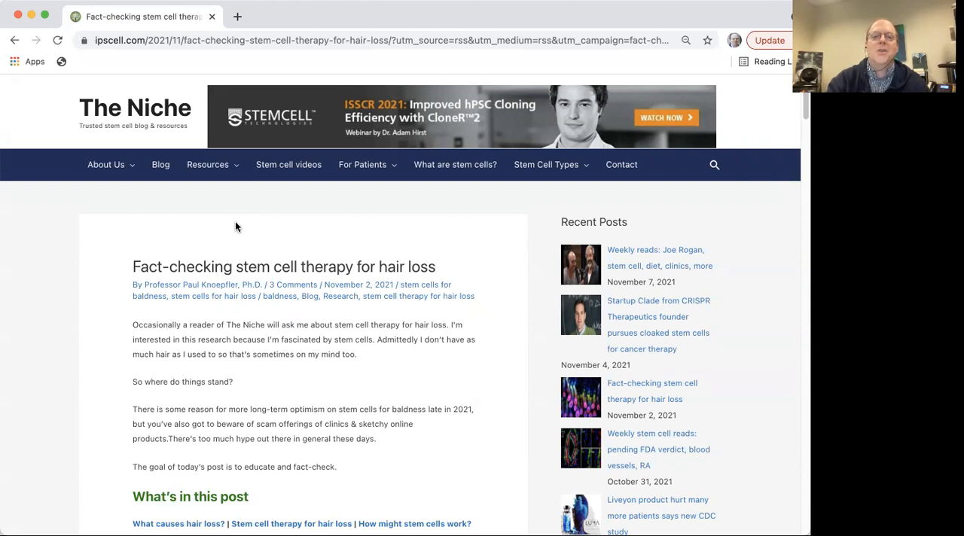
scroll(down, 3)
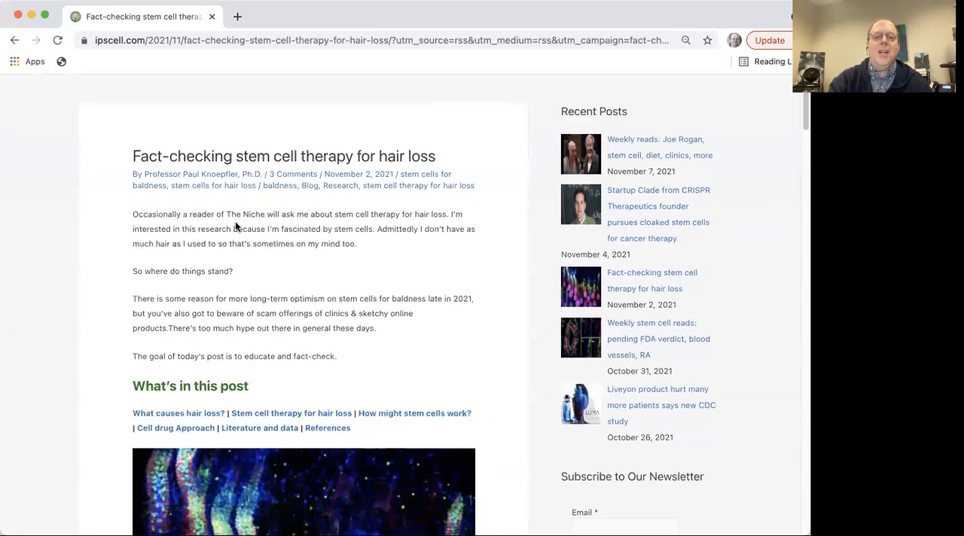
scroll(down, 3)
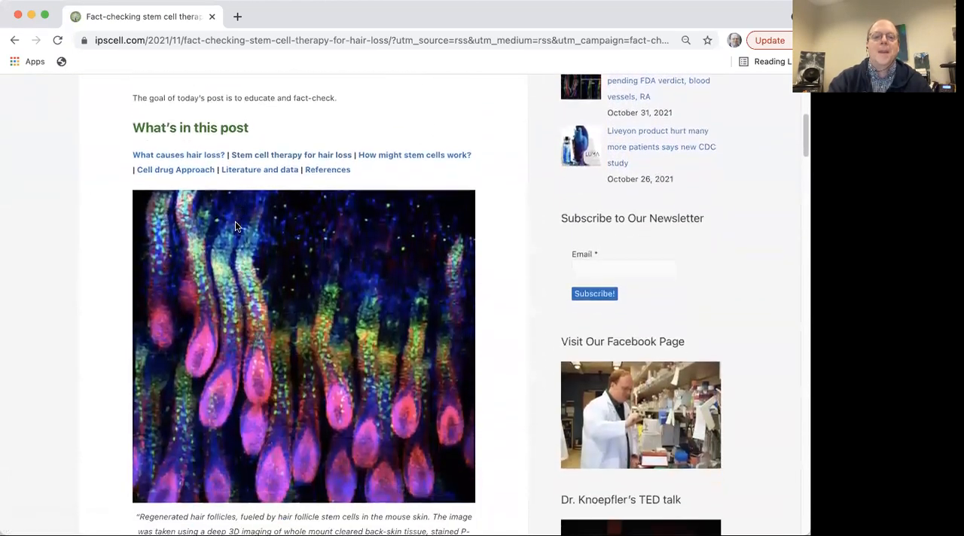
scroll(down, 3)
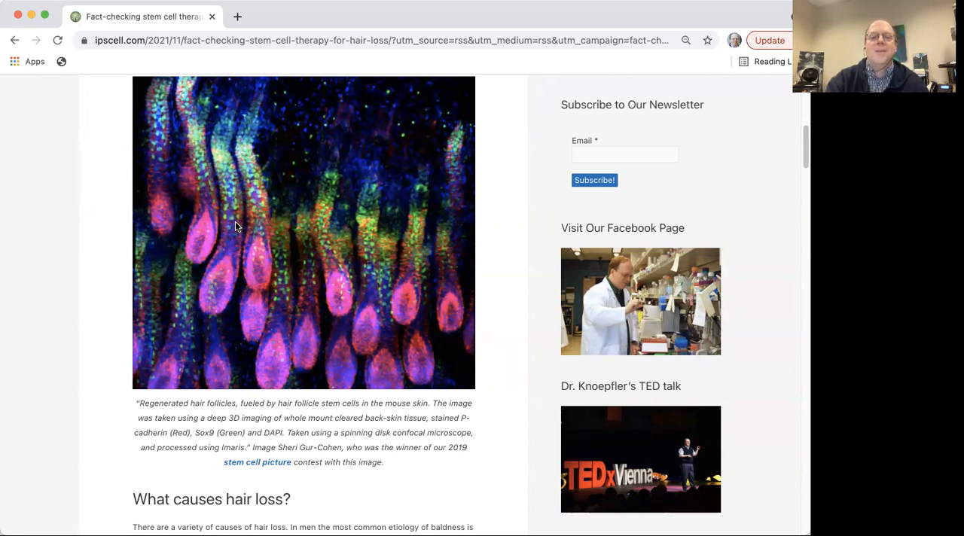
mouse_move(215, 359)
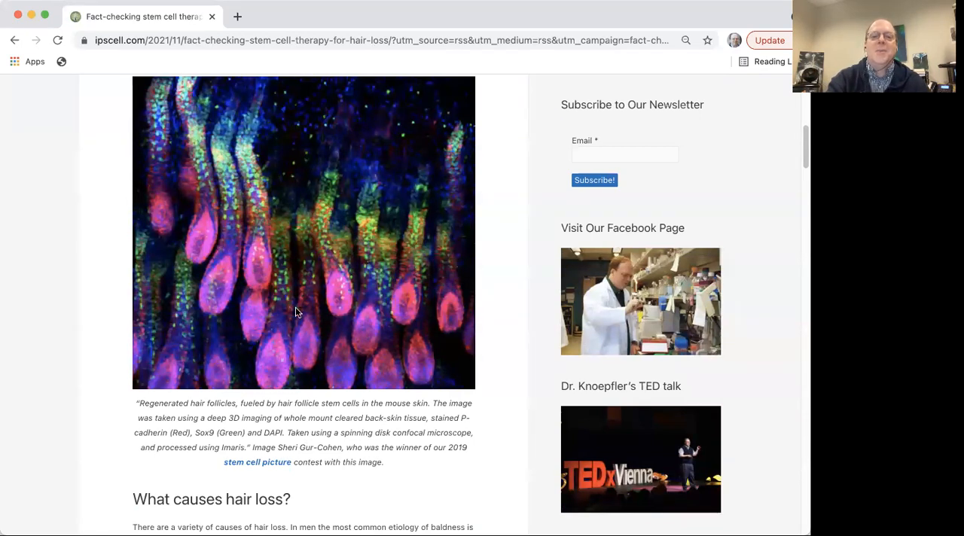
mouse_move(254, 315)
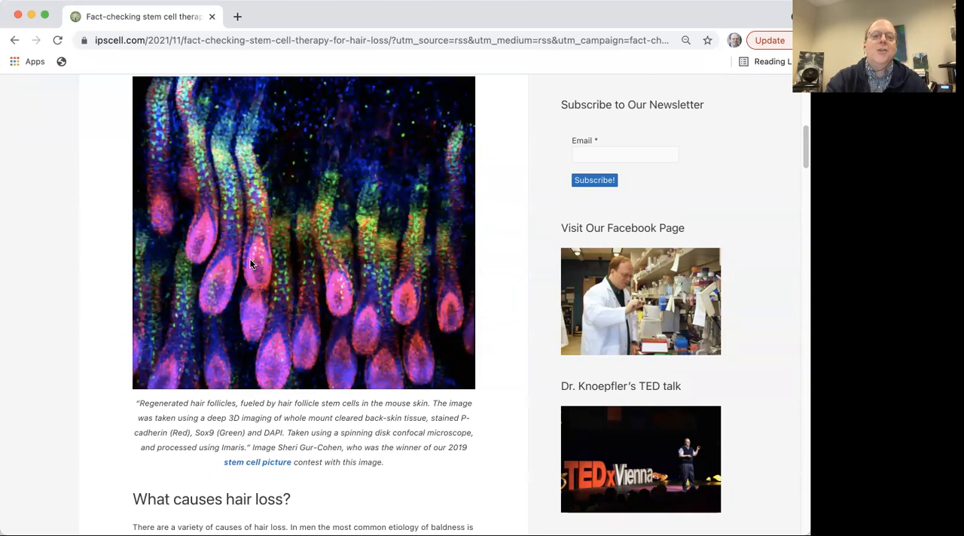
mouse_move(220, 157)
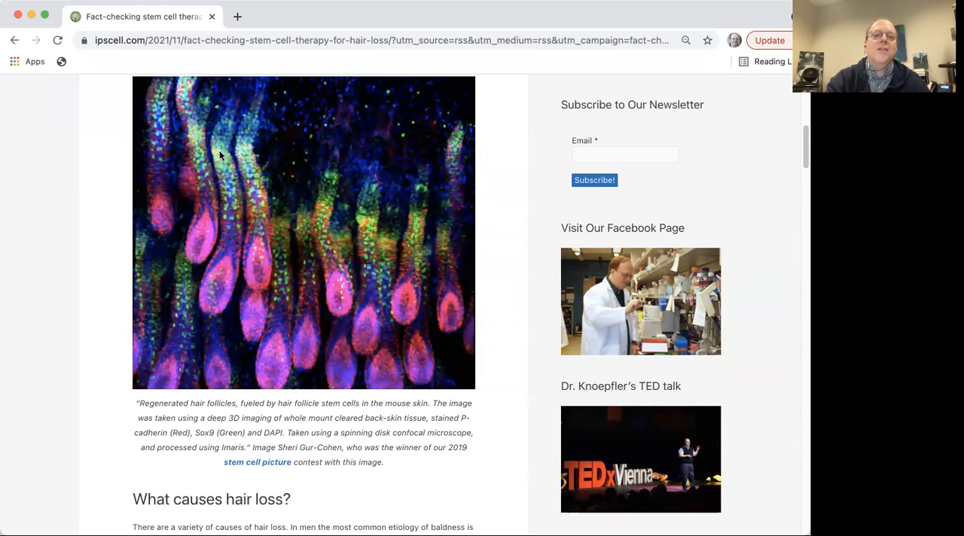
mouse_move(193, 162)
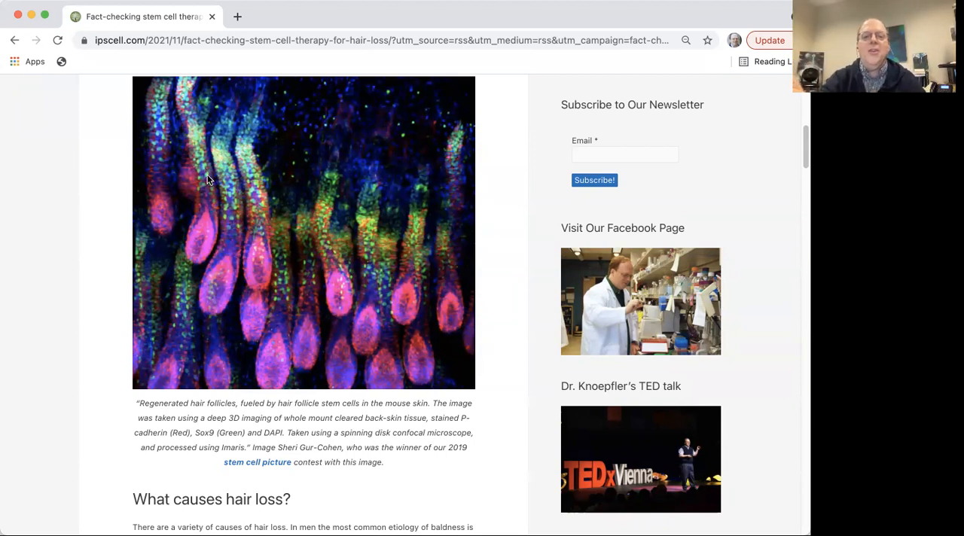
mouse_move(263, 259)
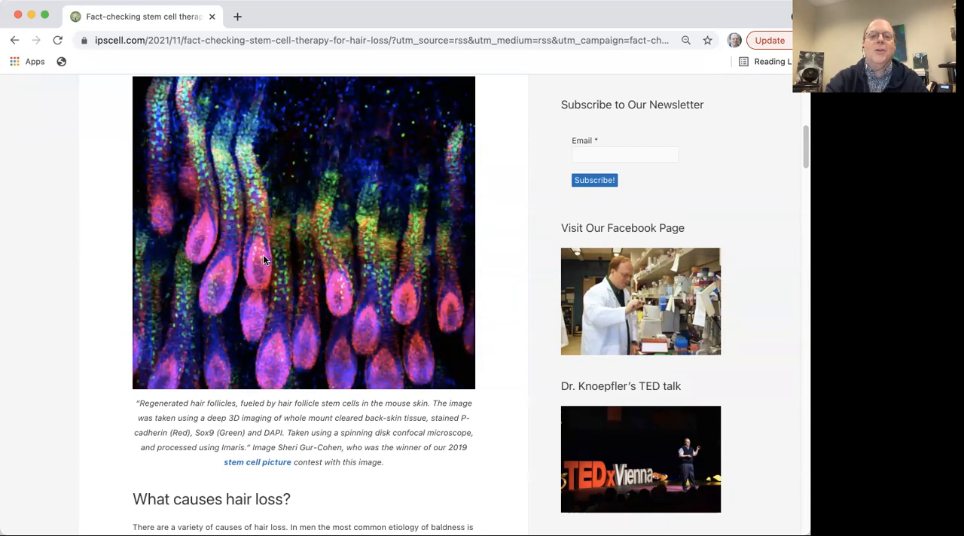
mouse_move(295, 264)
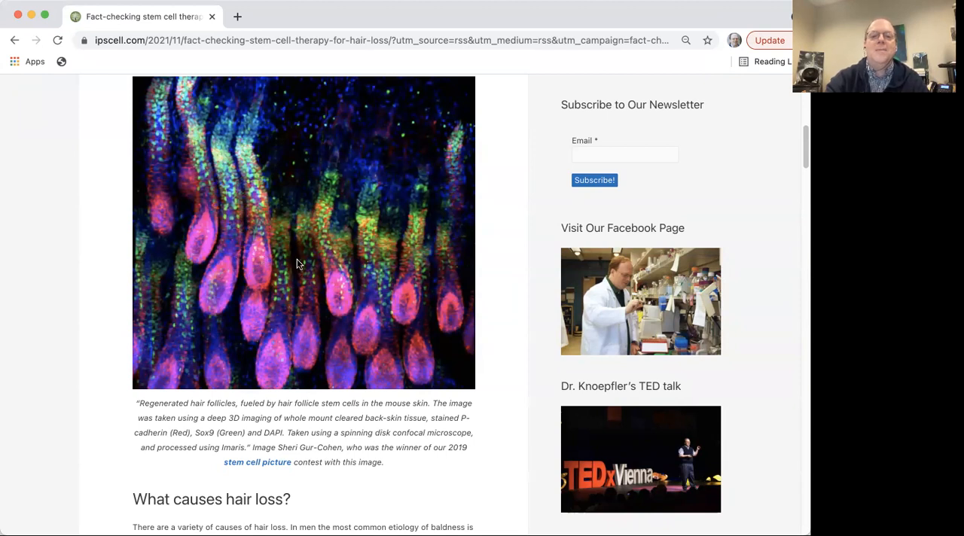
mouse_move(218, 242)
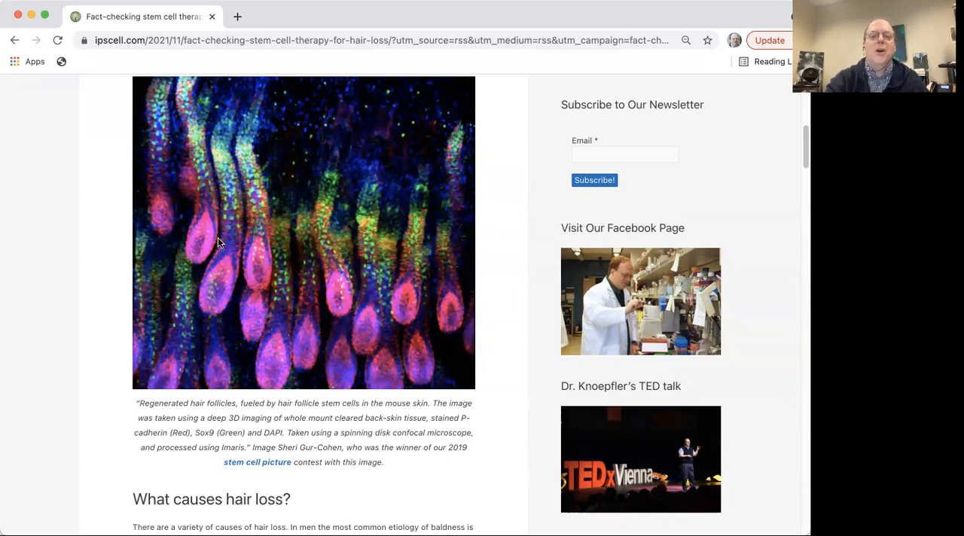
mouse_move(253, 298)
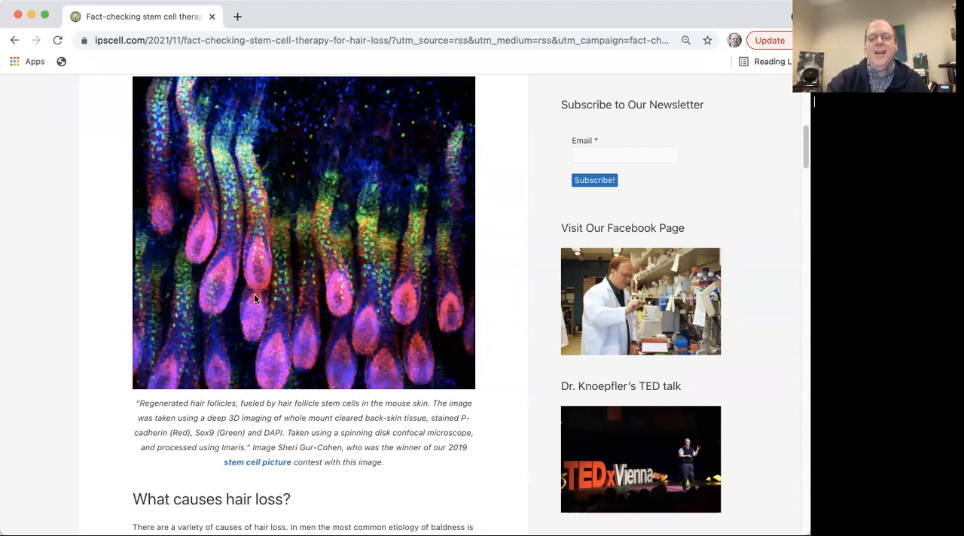
scroll(down, 3)
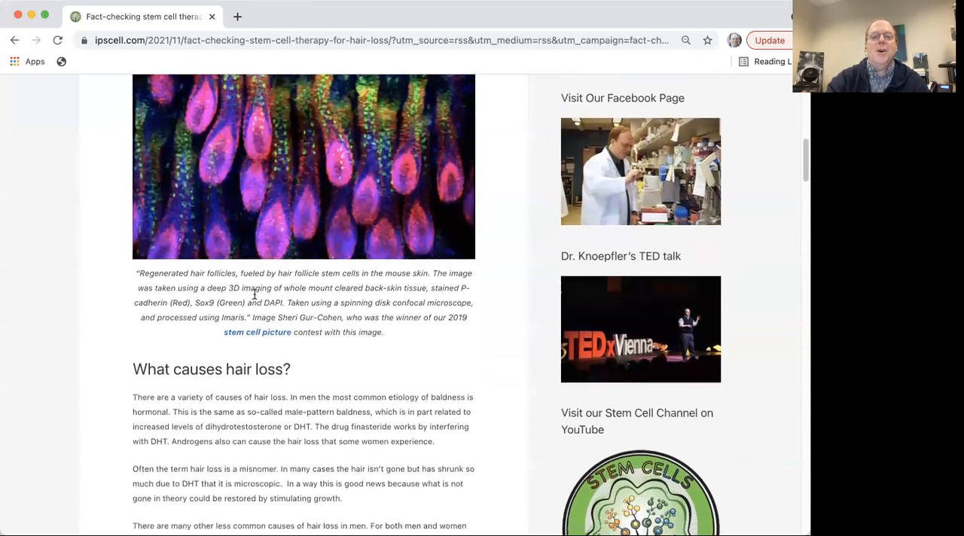
scroll(down, 3)
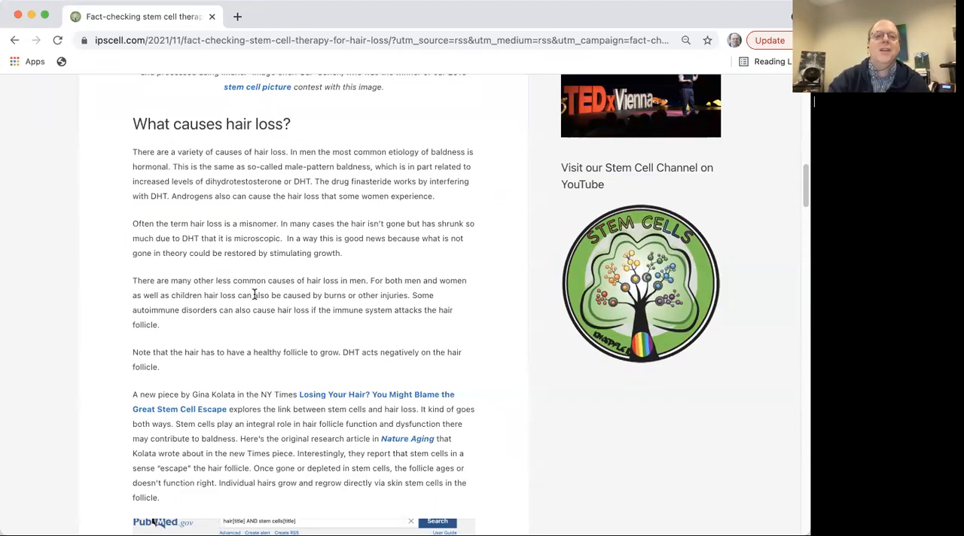
scroll(down, 3)
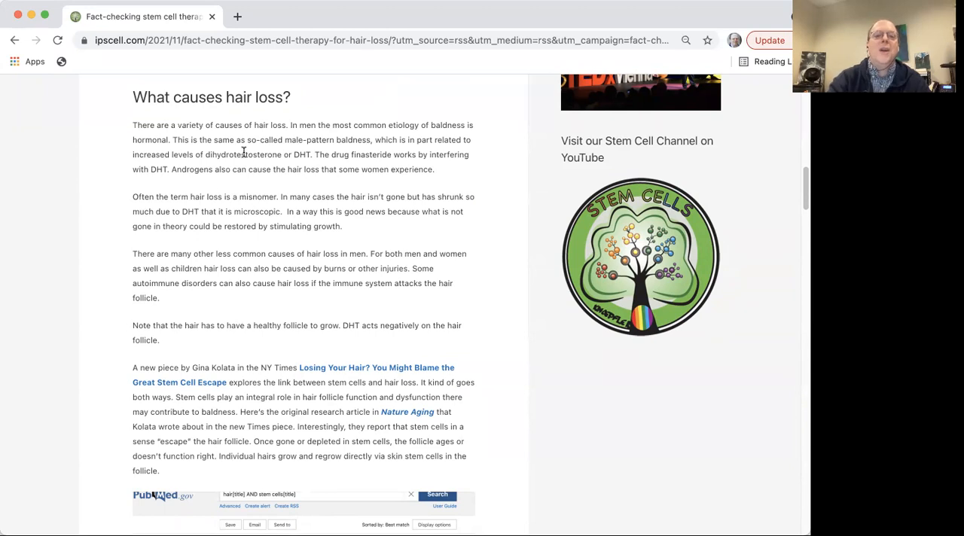
mouse_move(219, 172)
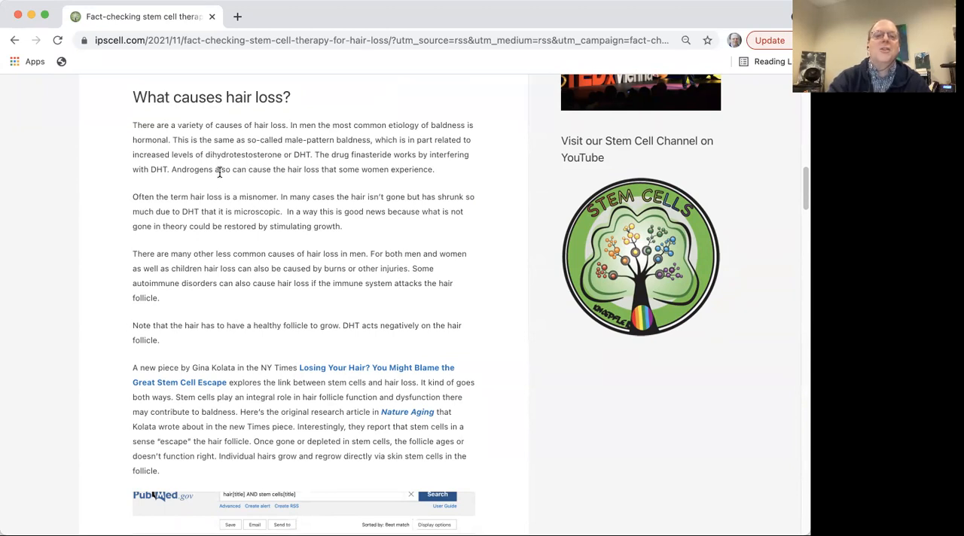
mouse_move(305, 189)
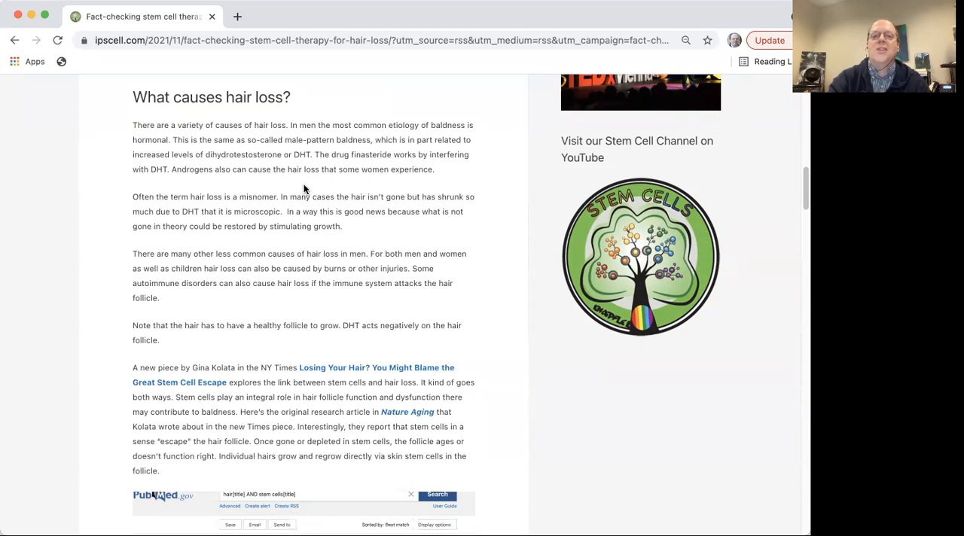
mouse_move(265, 181)
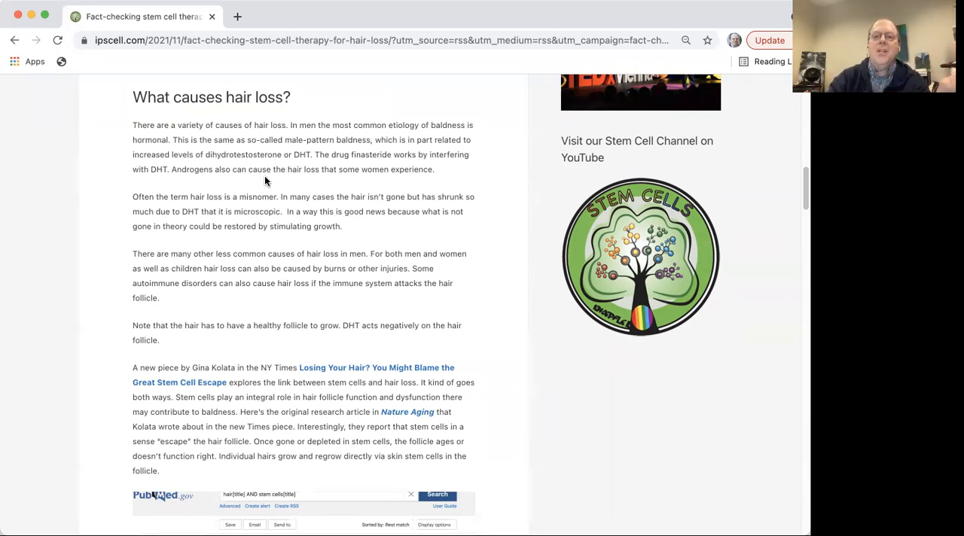
scroll(down, 3)
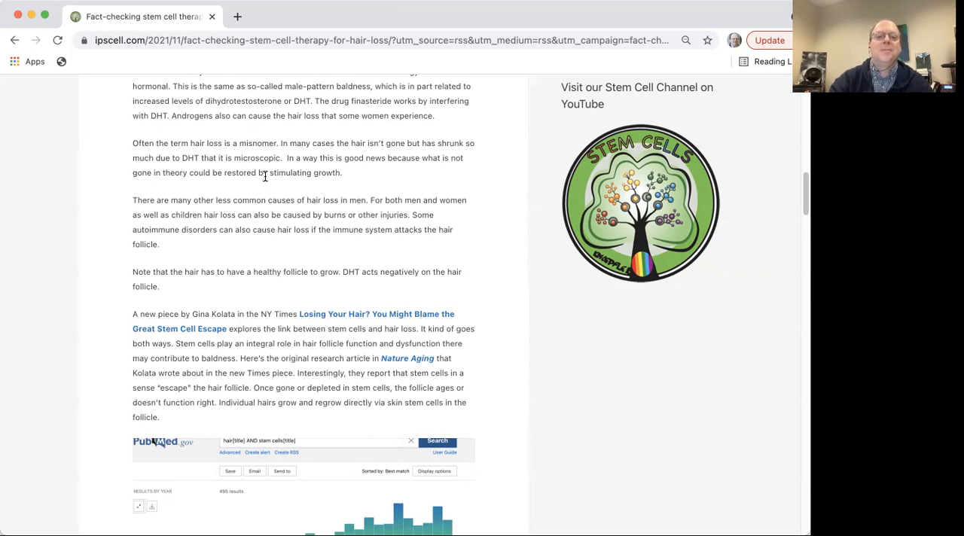
scroll(down, 3)
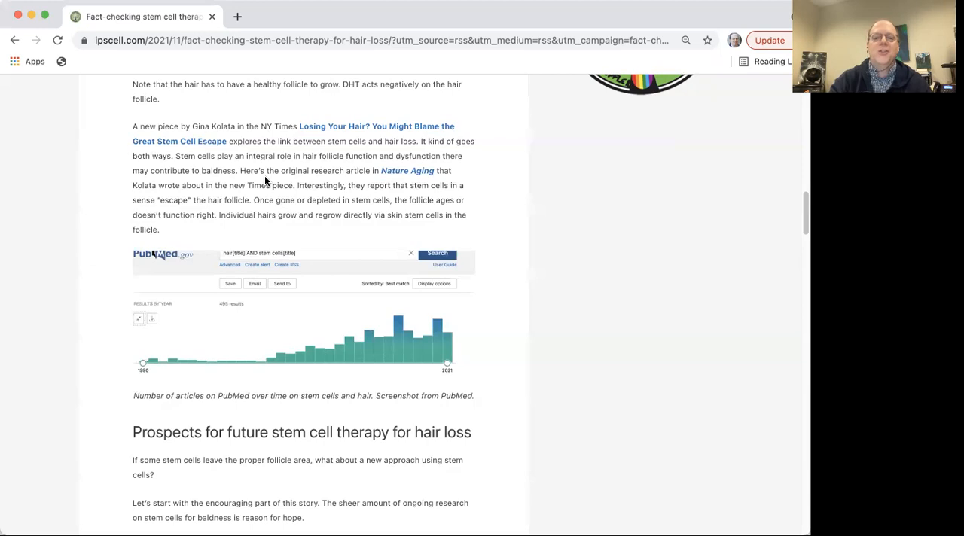
scroll(down, 3)
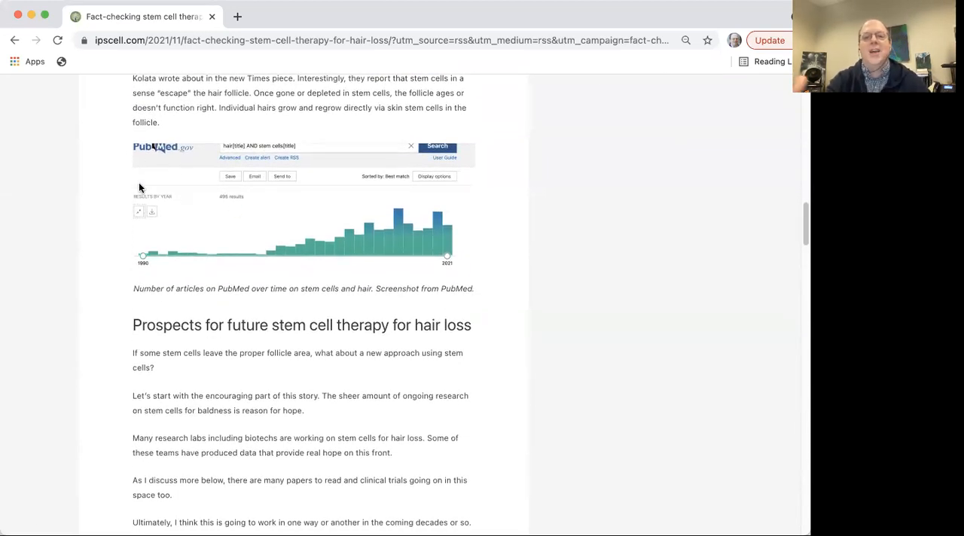
mouse_move(394, 253)
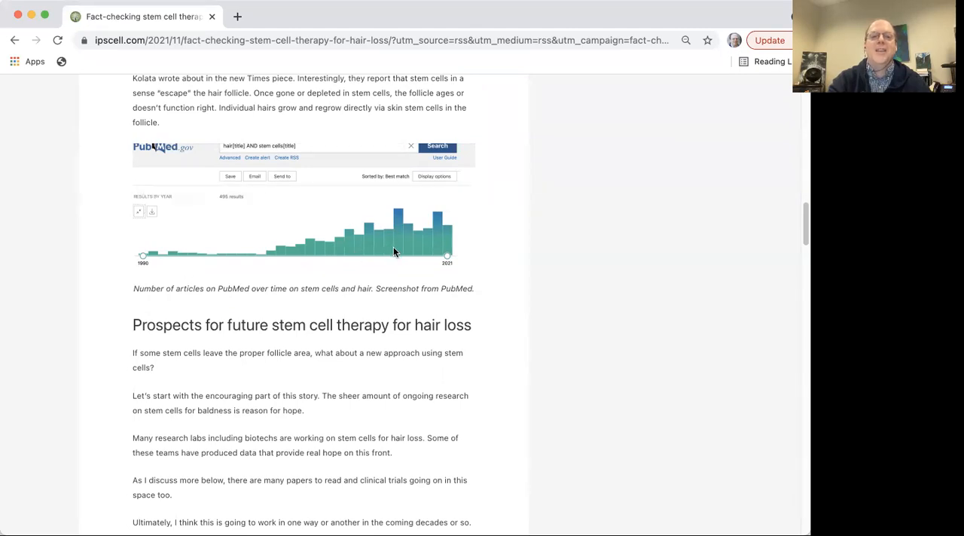
mouse_move(464, 219)
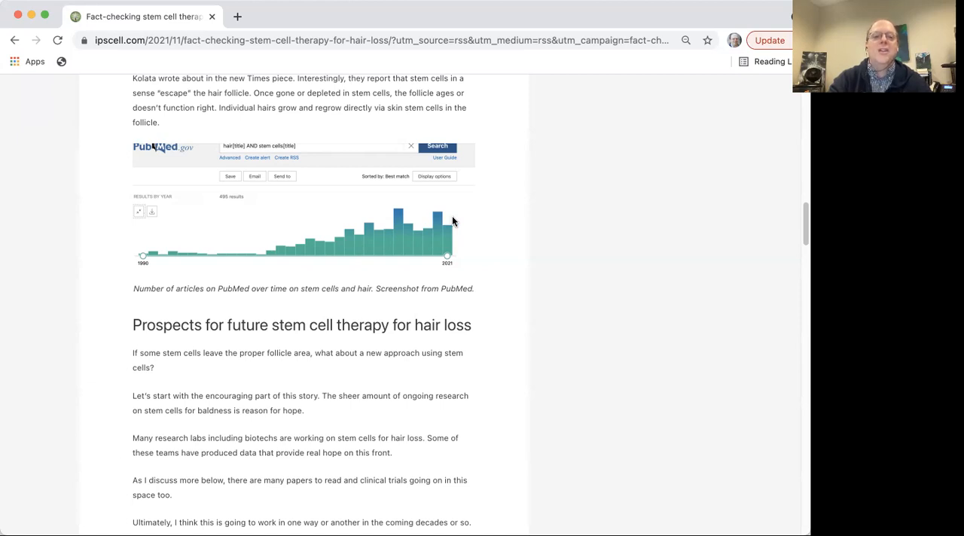
mouse_move(370, 246)
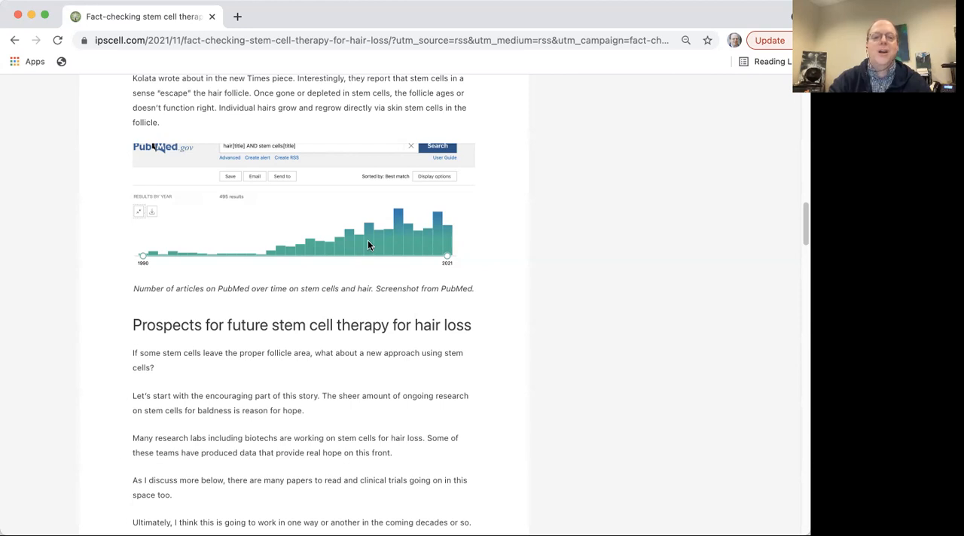
scroll(down, 3)
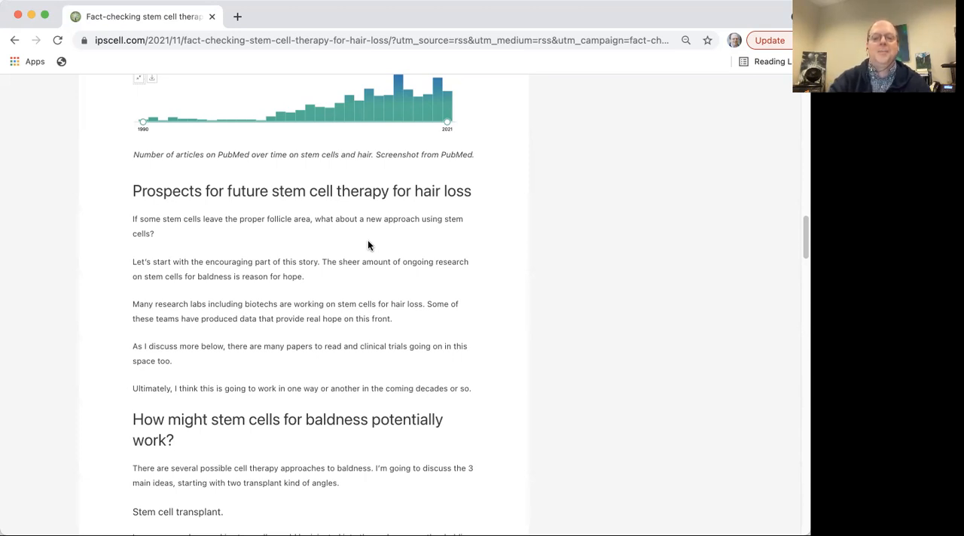
scroll(down, 3)
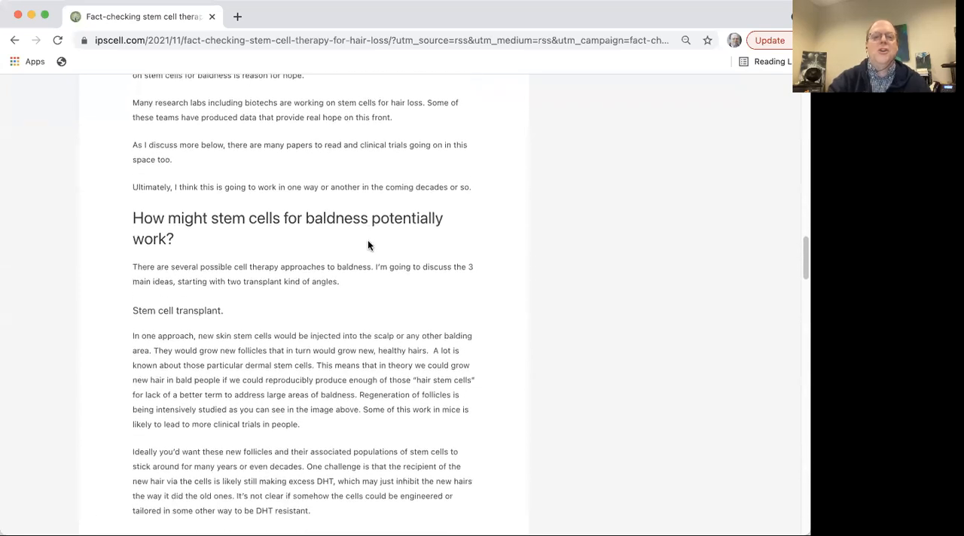
scroll(down, 3)
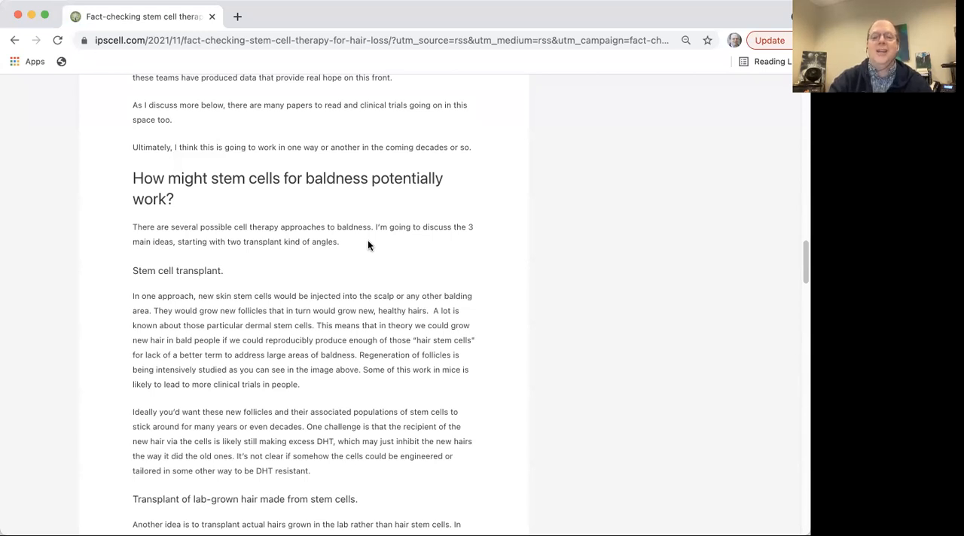
scroll(down, 3)
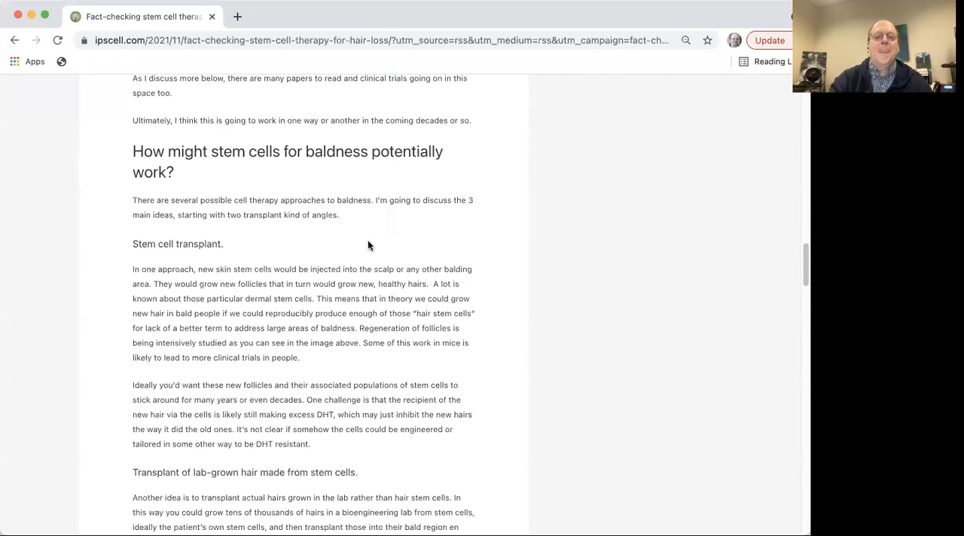
scroll(down, 3)
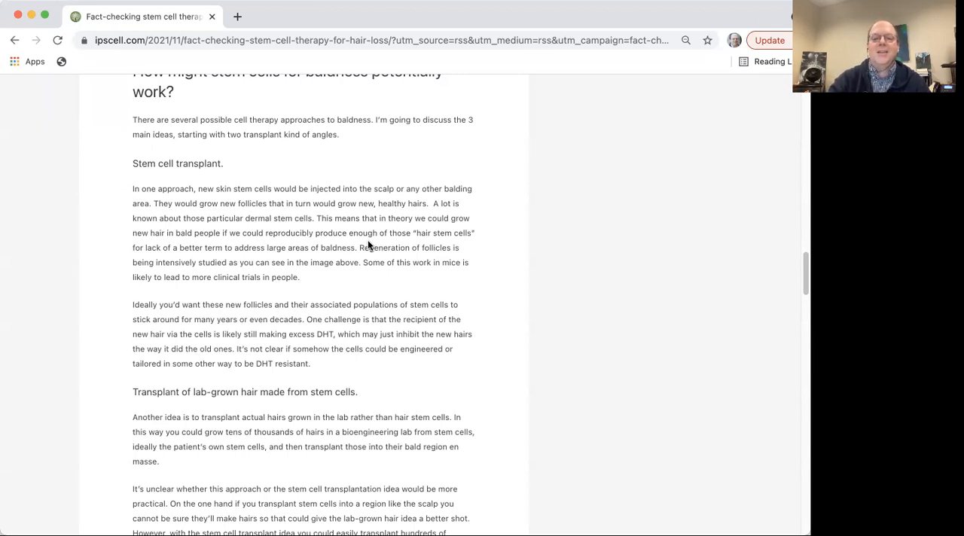
scroll(down, 3)
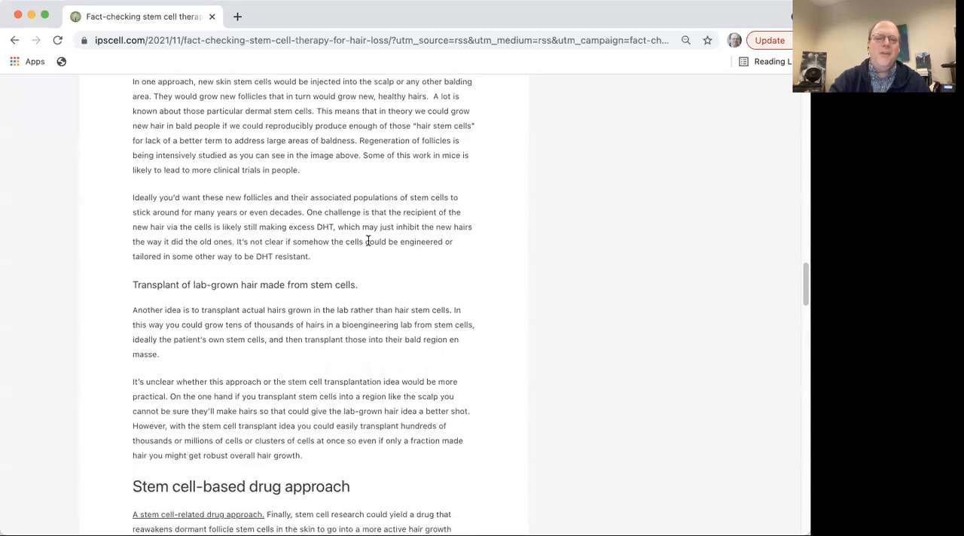
scroll(down, 3)
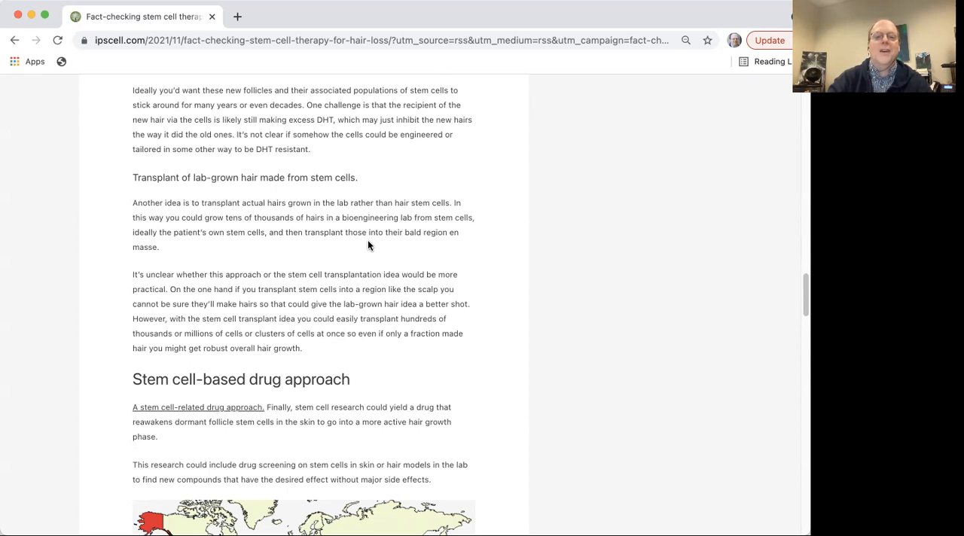
scroll(down, 3)
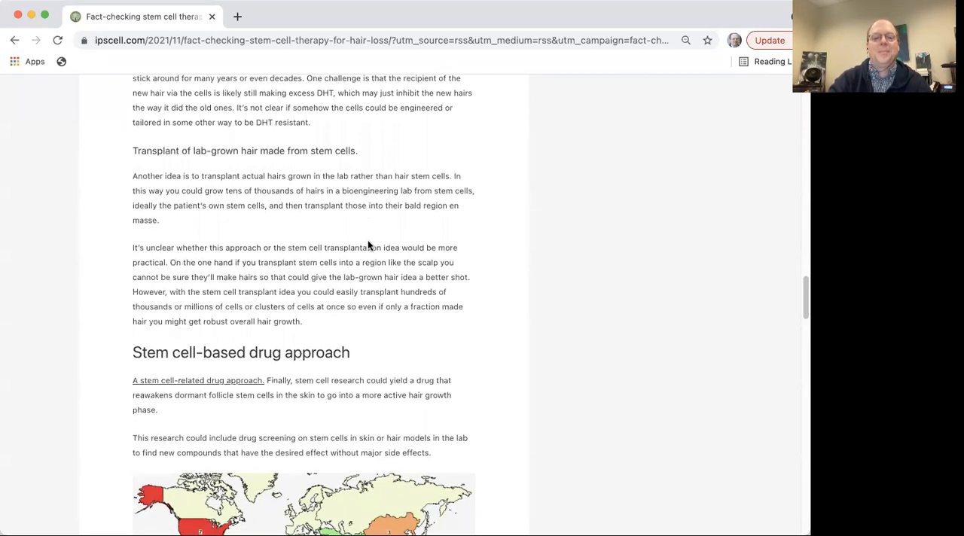
scroll(down, 3)
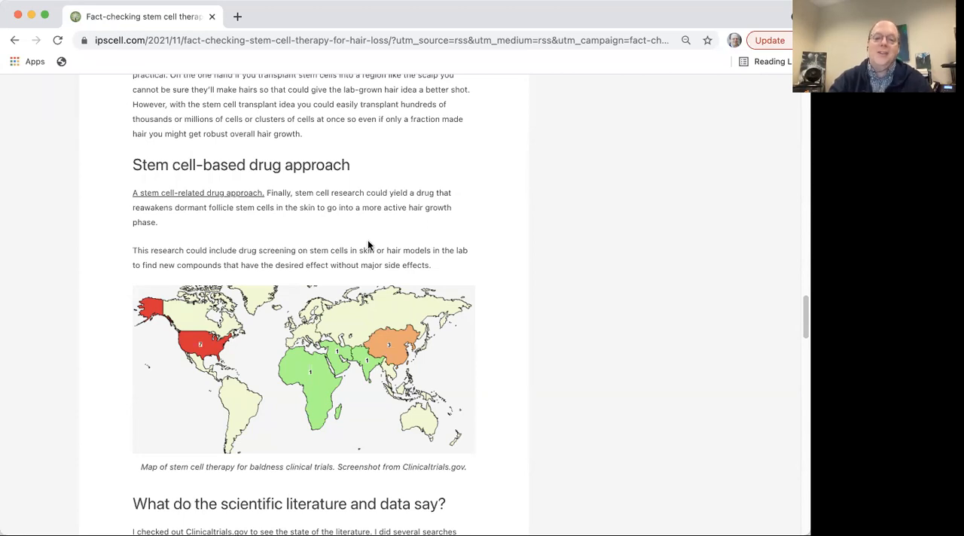
scroll(down, 3)
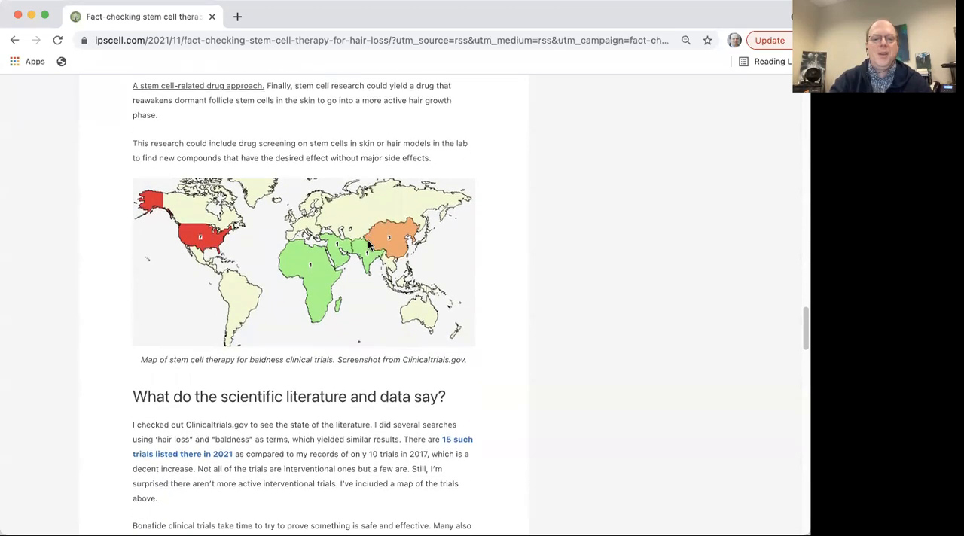
scroll(down, 3)
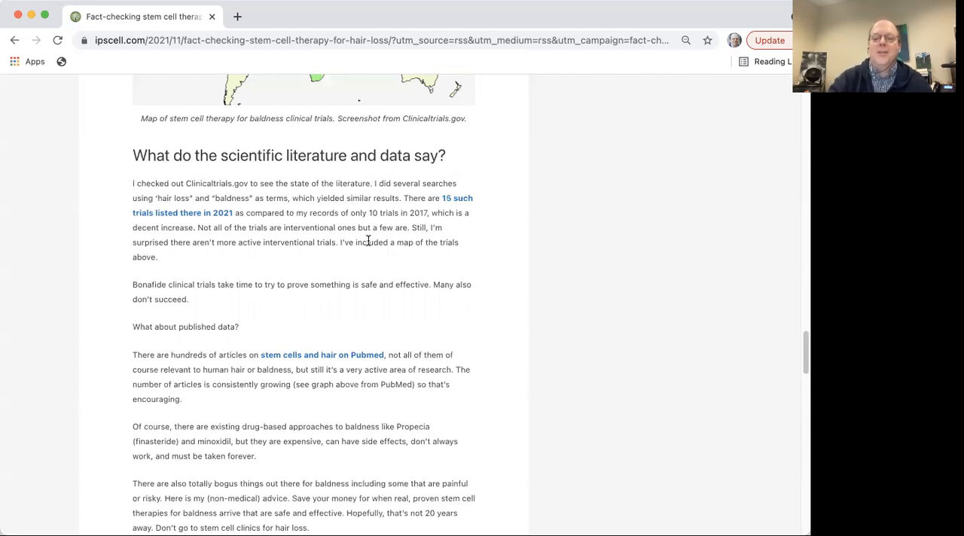
scroll(up, 3)
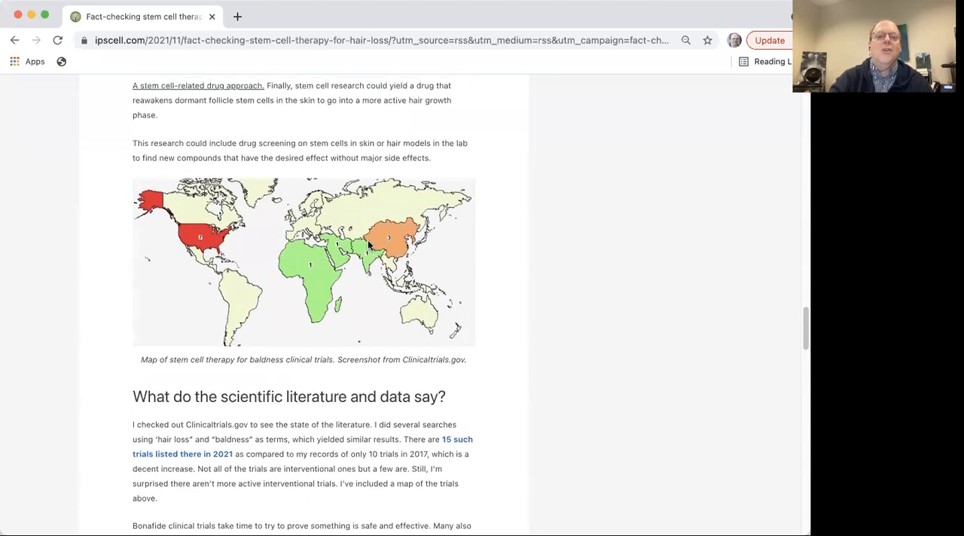
mouse_move(344, 262)
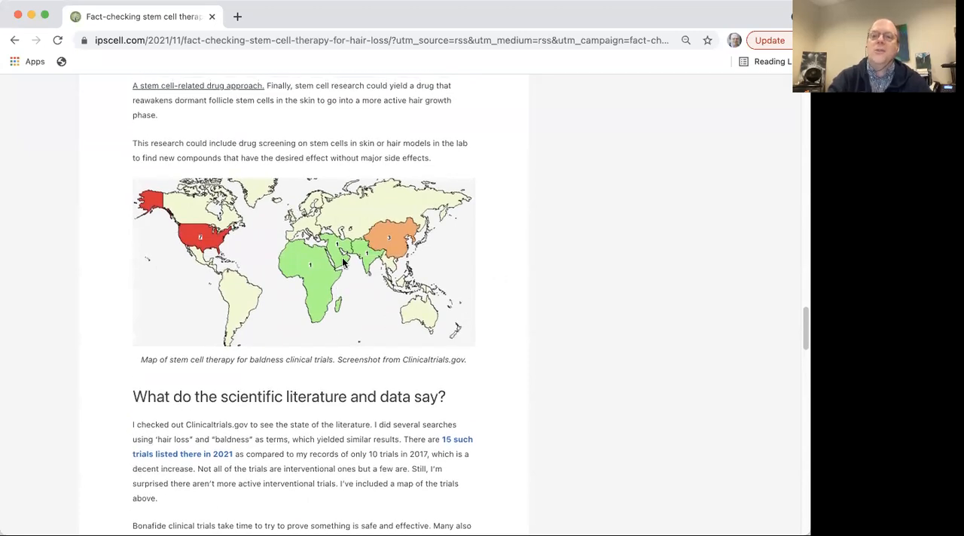
mouse_move(213, 301)
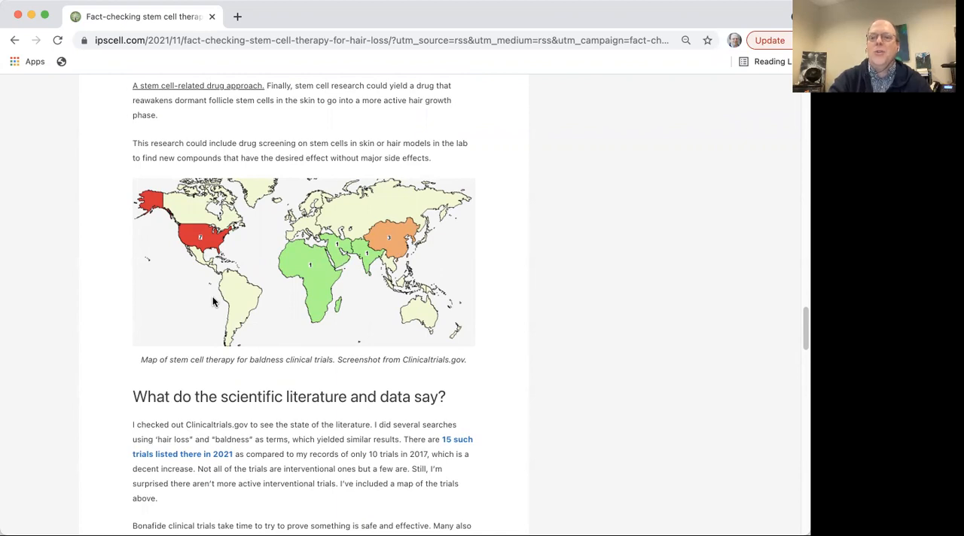
mouse_move(199, 235)
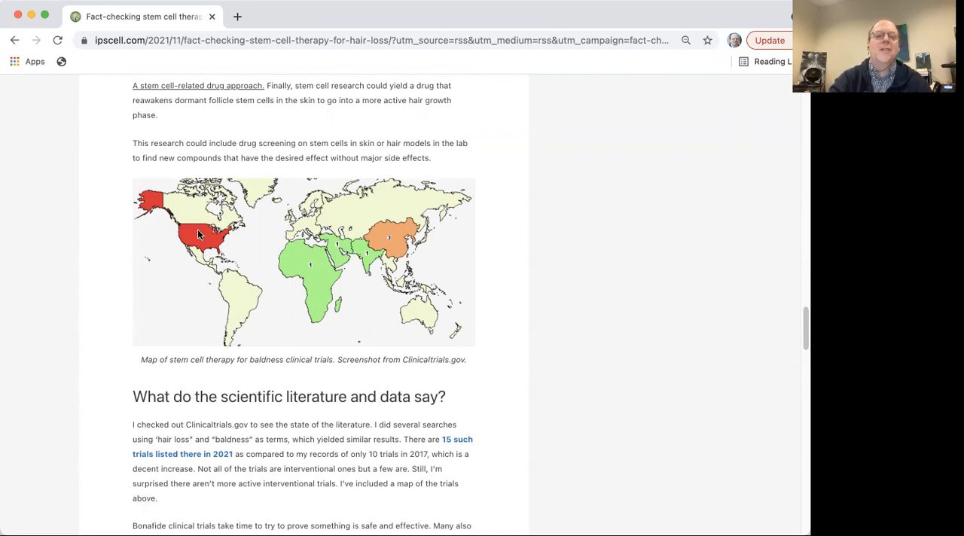
mouse_move(398, 250)
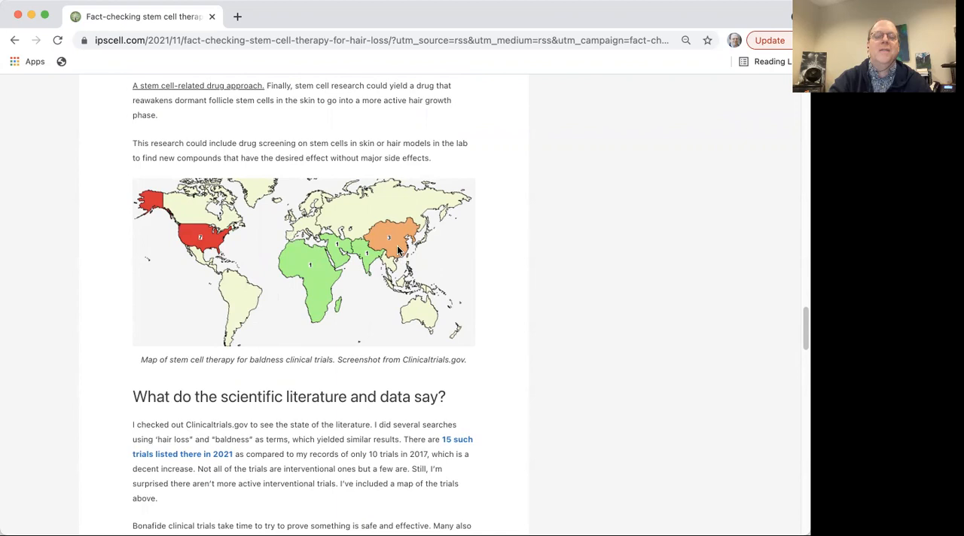
mouse_move(431, 257)
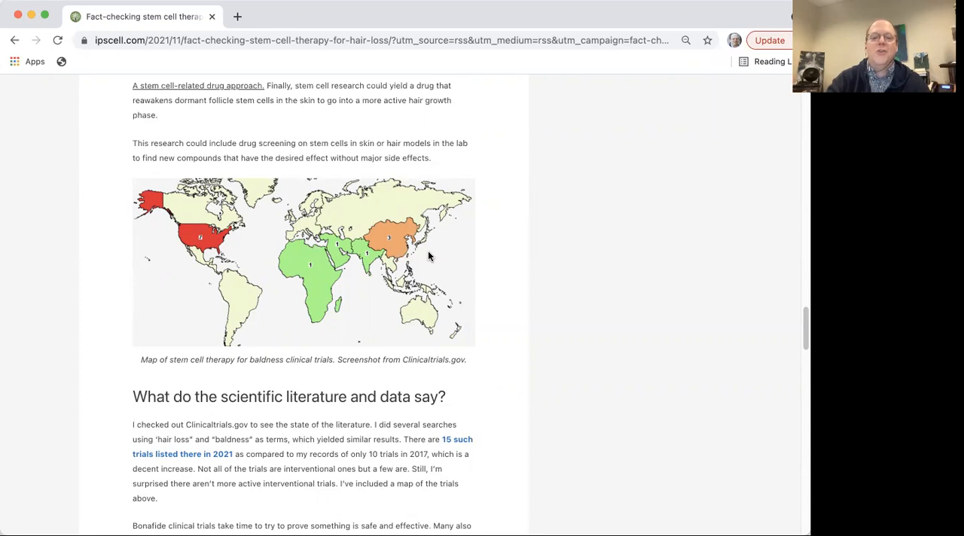
scroll(down, 3)
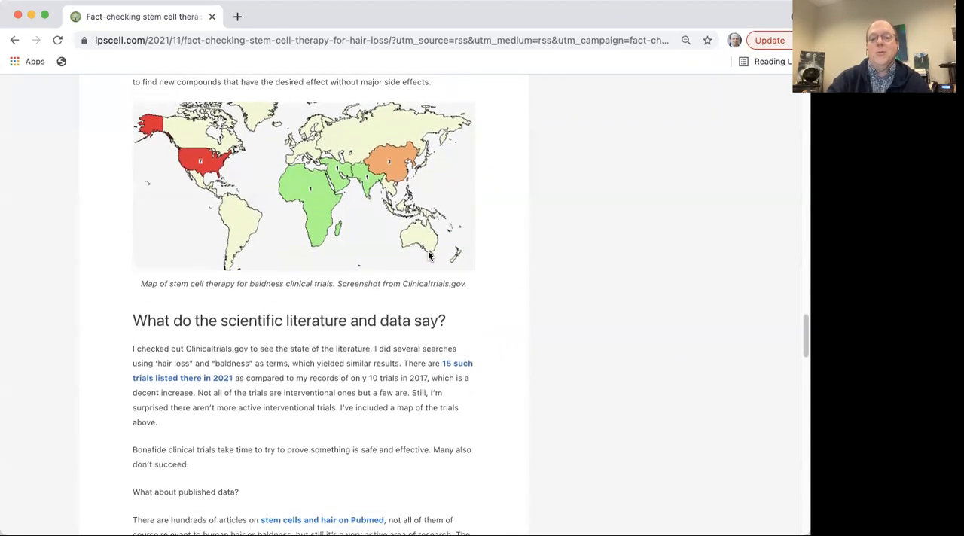
scroll(down, 3)
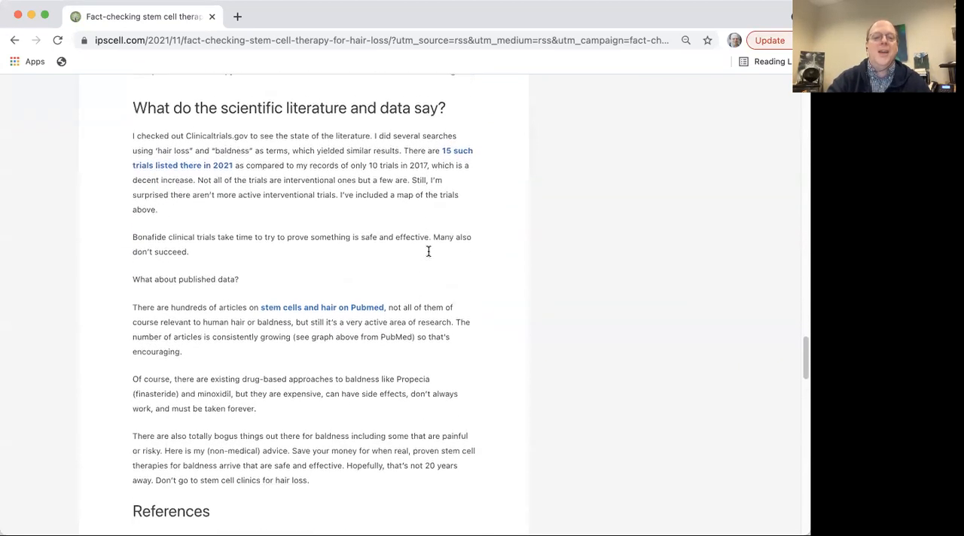
scroll(down, 3)
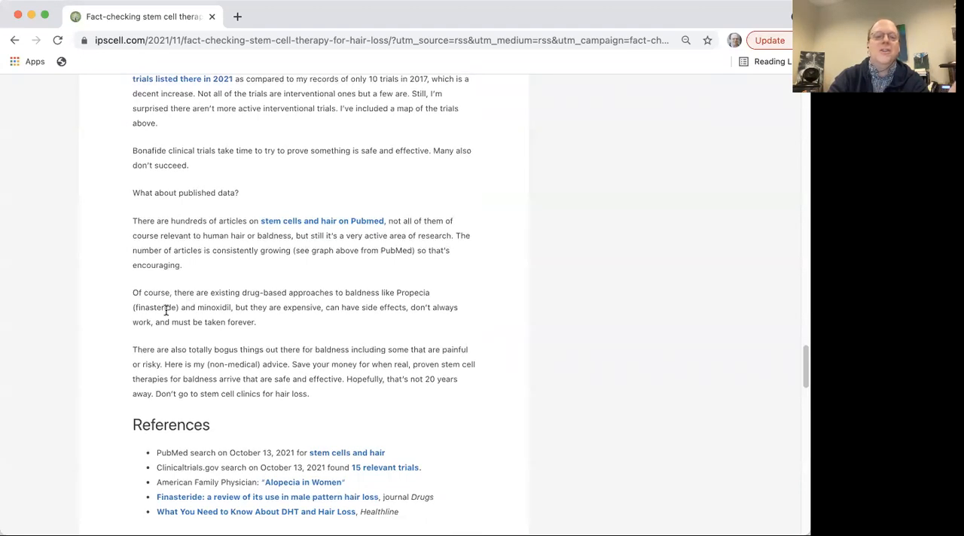
mouse_move(219, 312)
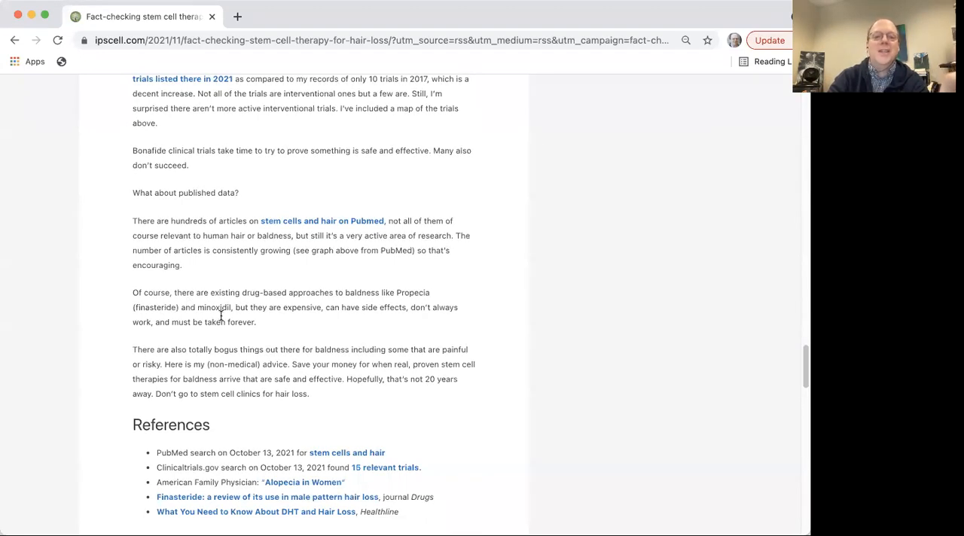
mouse_move(309, 320)
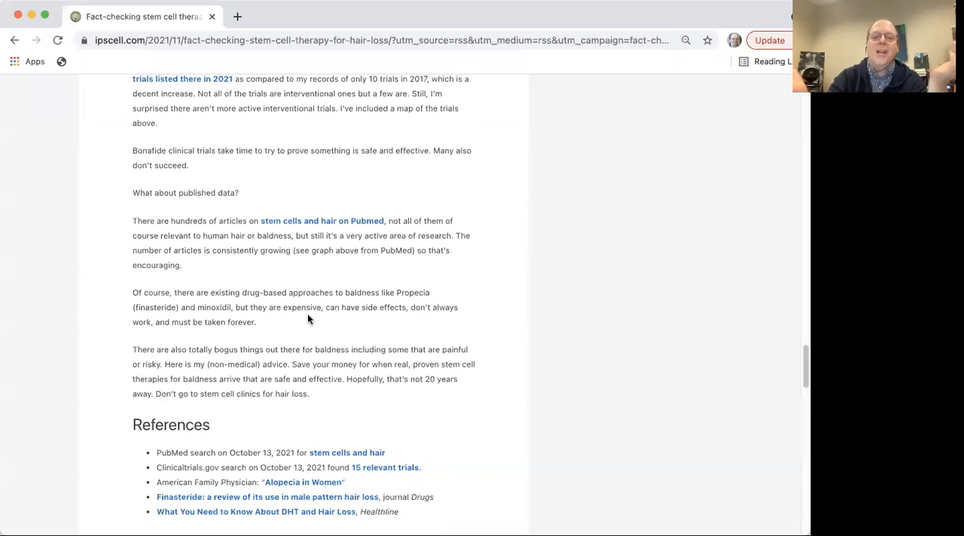
mouse_move(398, 349)
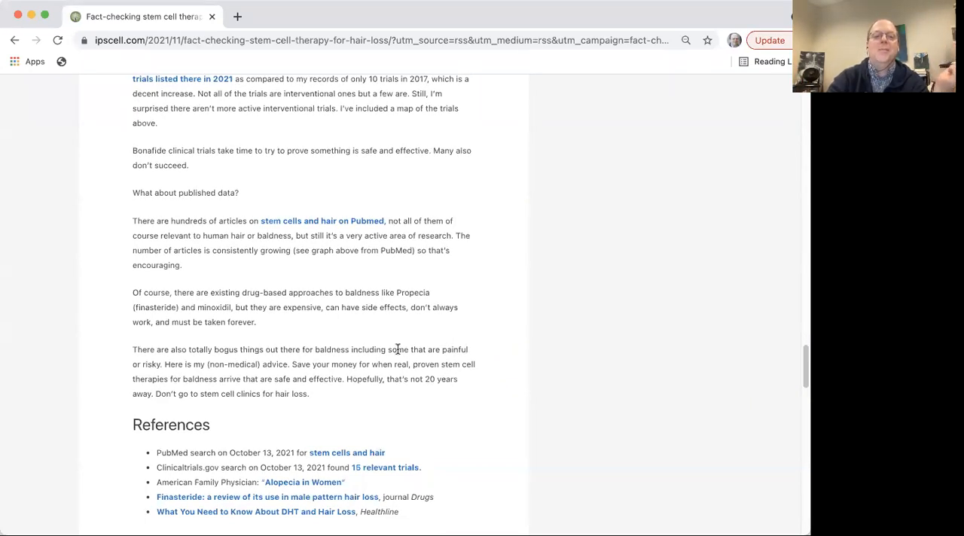
mouse_move(296, 321)
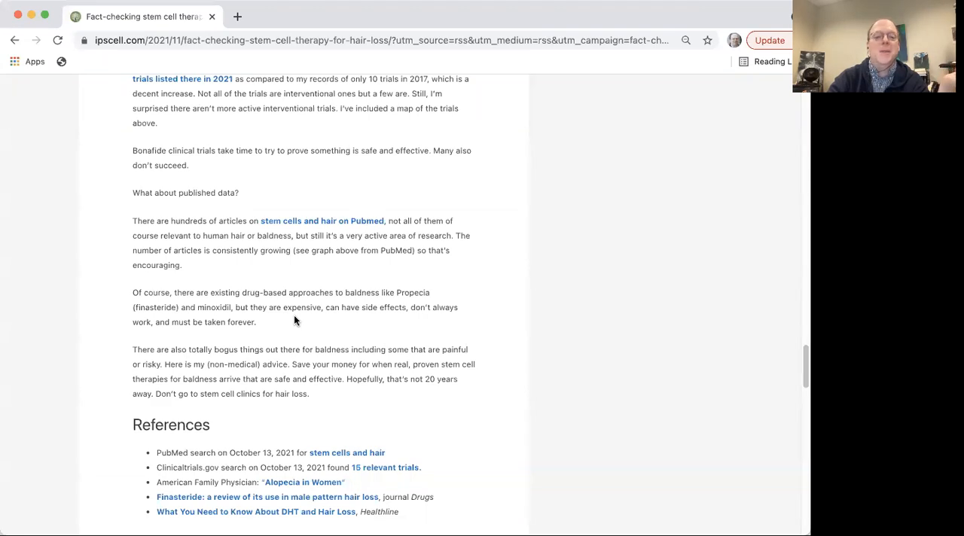
mouse_move(317, 316)
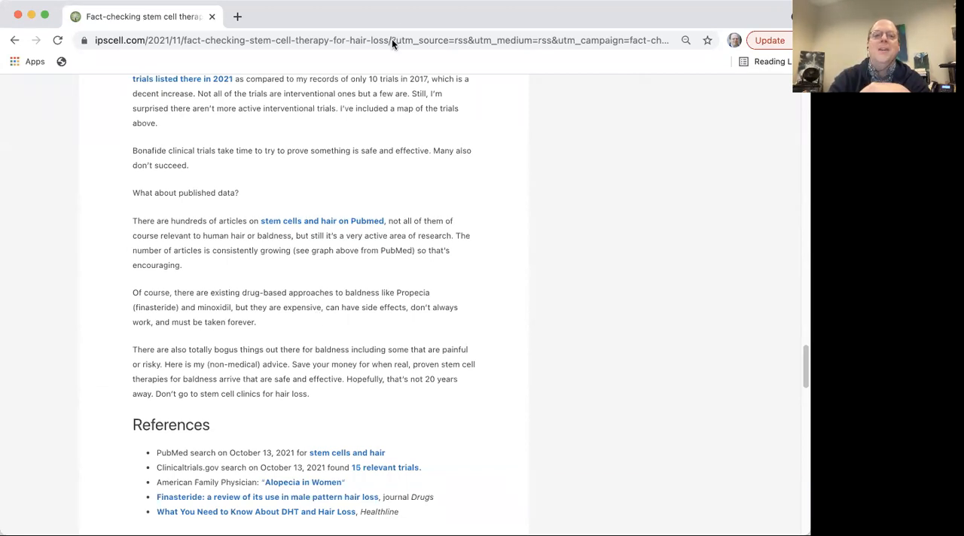
mouse_move(534, 58)
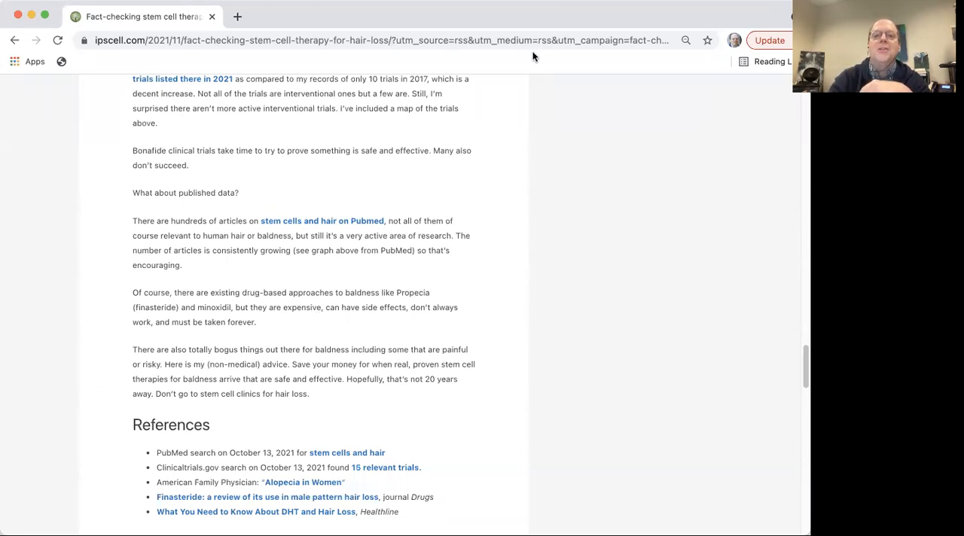